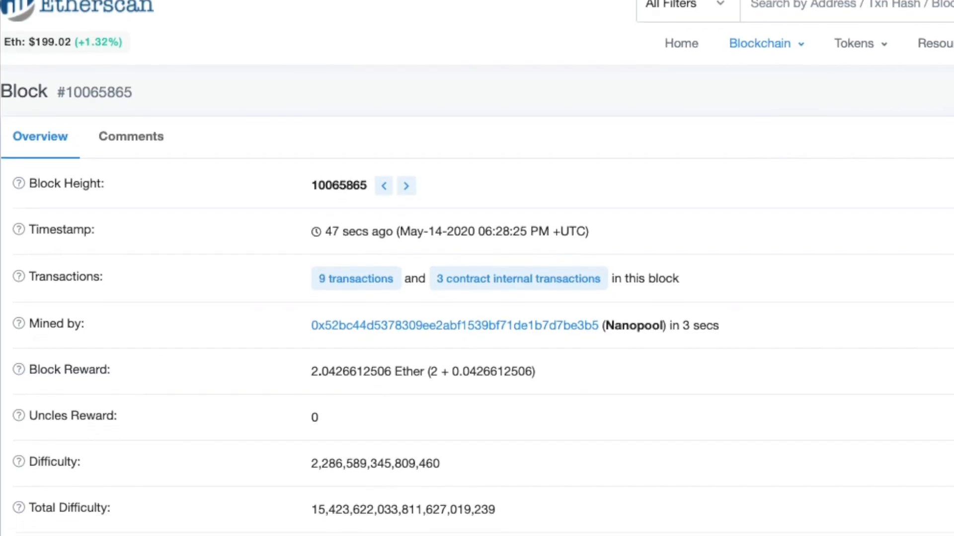
scroll("down", 3)
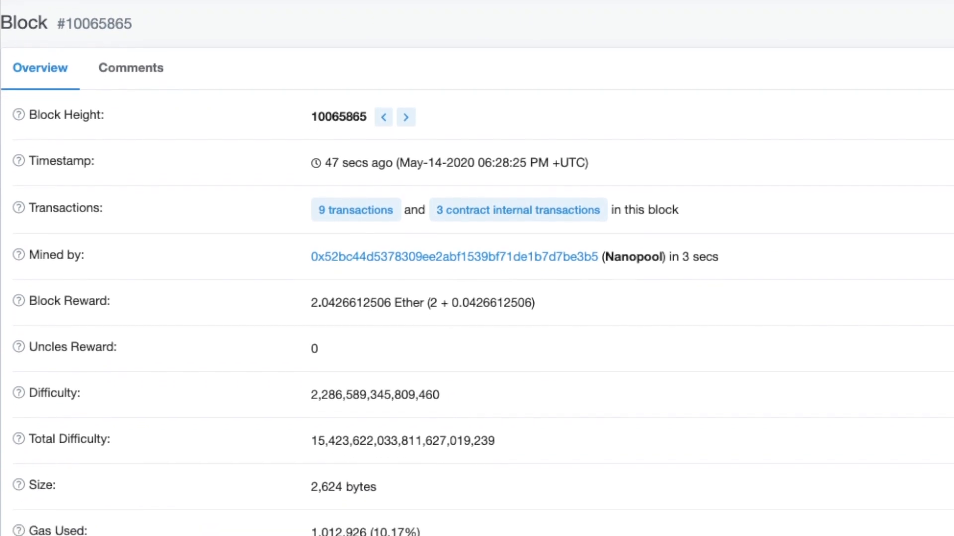
scroll("down", 3)
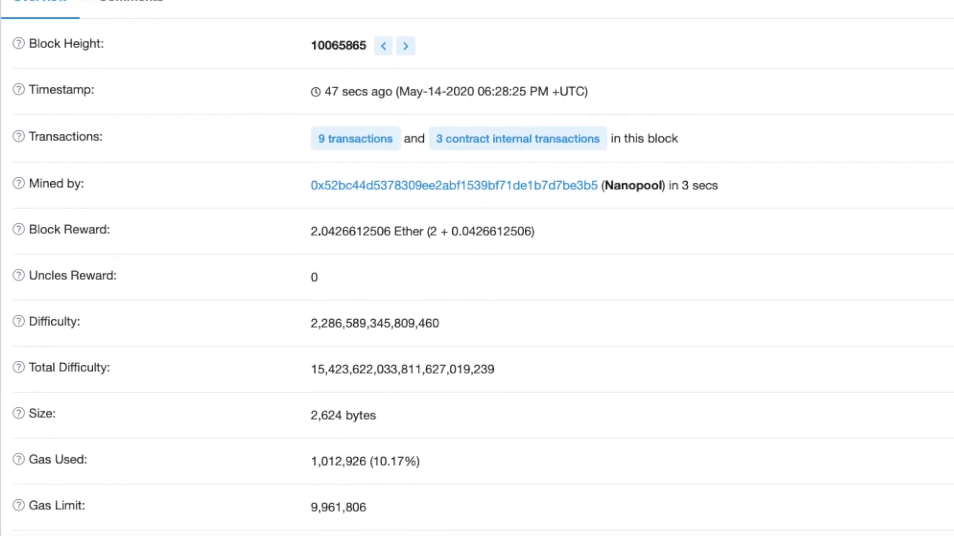